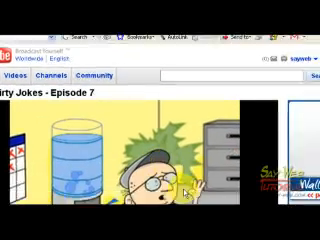
Scroll down the YouTube page to reach the cartoon episode video.
{"action": "scroll", "scroll_direction": "down", "scroll_amount": 3}
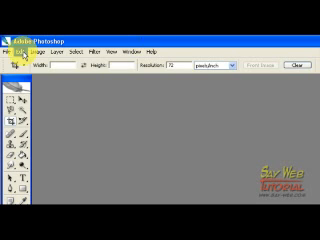
Start a new Photoshop document from the File menu for the captured screenshot.
{"action": "left_click", "coordinate": [18, 28]}
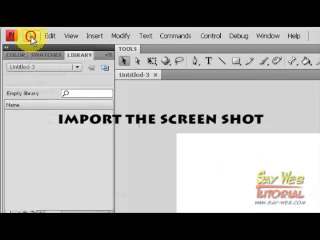
Bring up the File menu in Flash CS4 to reach the Import options.
{"action": "left_click", "coordinate": [18, 20]}
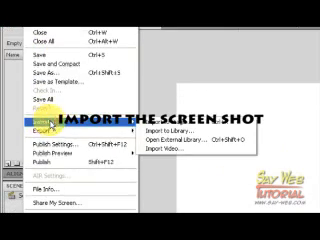